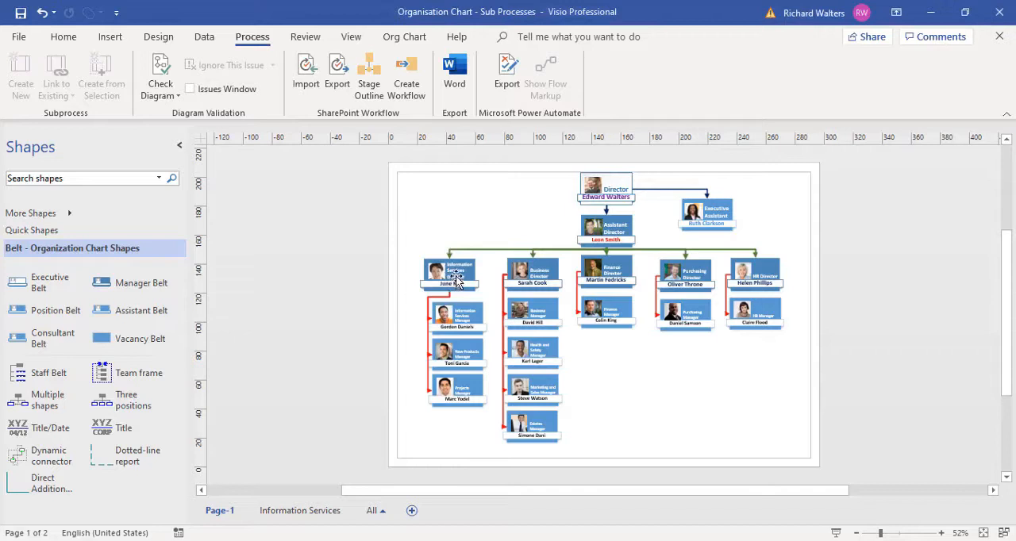
- Review the Information Services page and the Page-1 org chart by switching between their page tabs
click(448, 273)
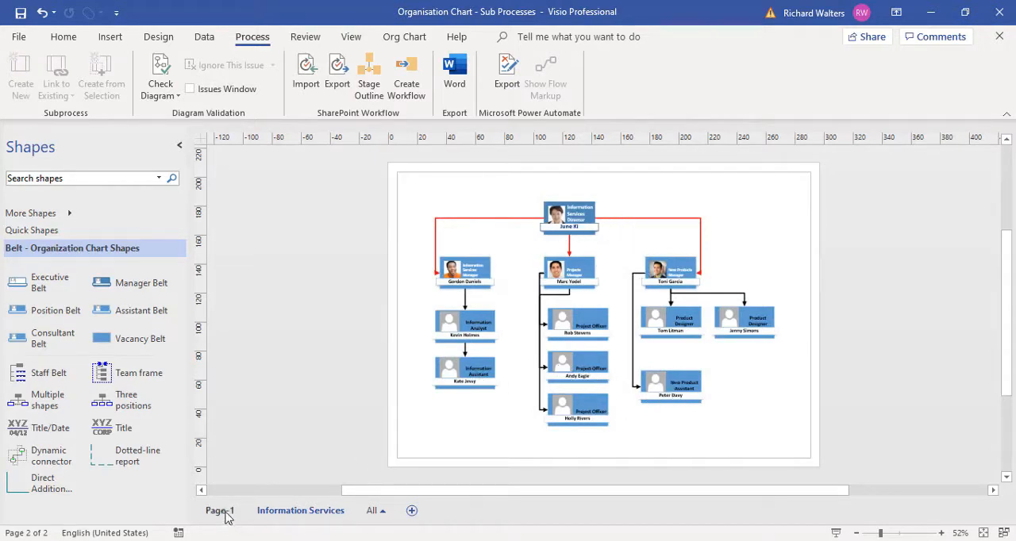
click(219, 511)
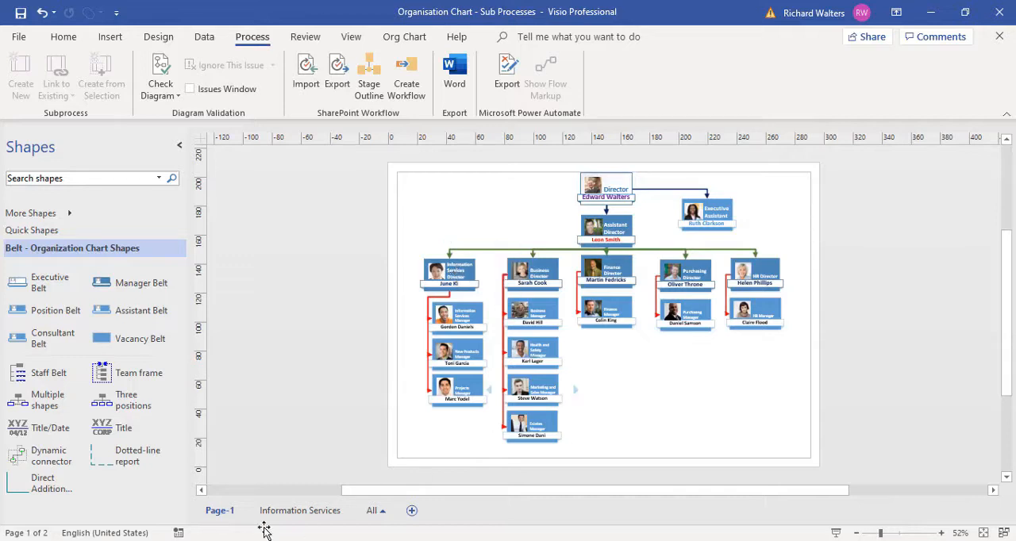
click(300, 511)
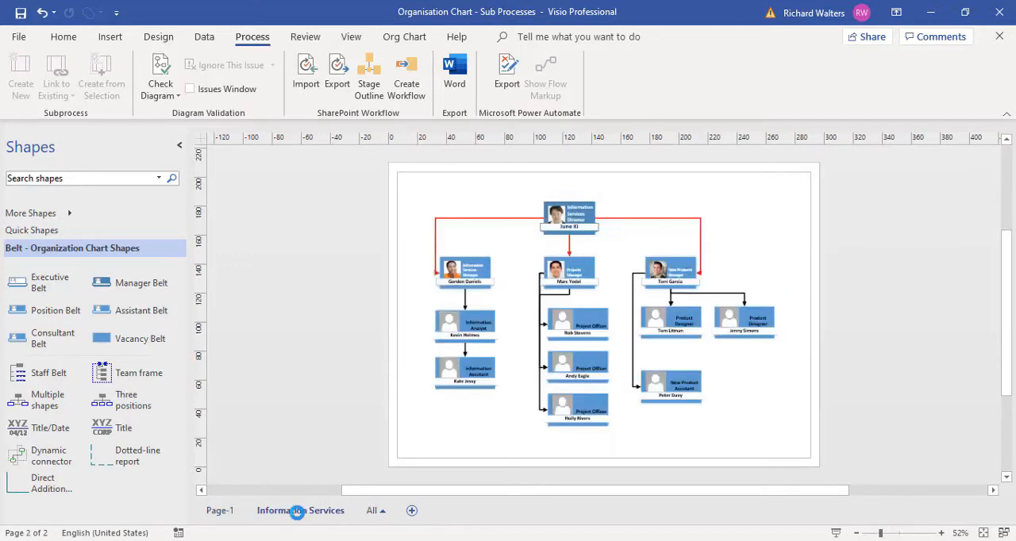
click(219, 512)
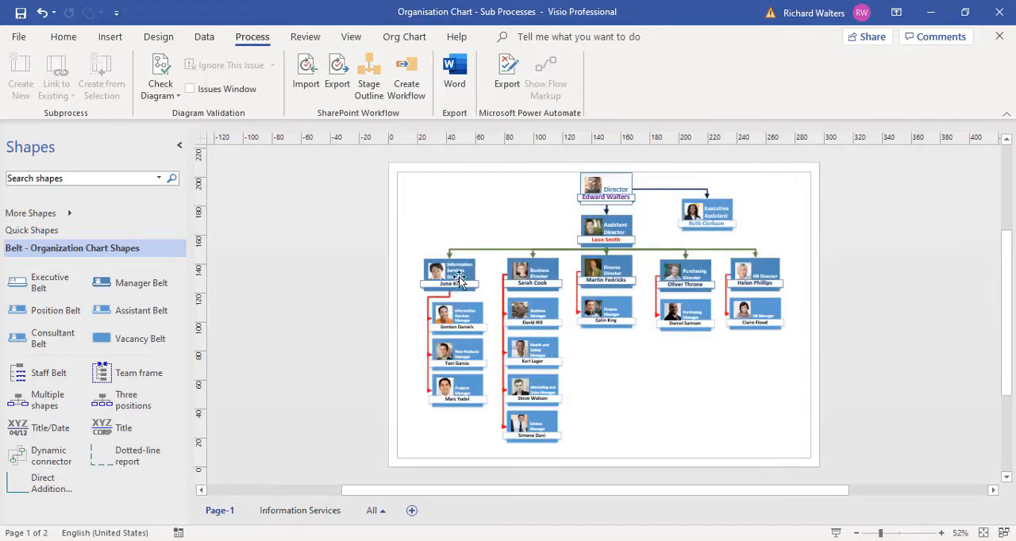
click(448, 273)
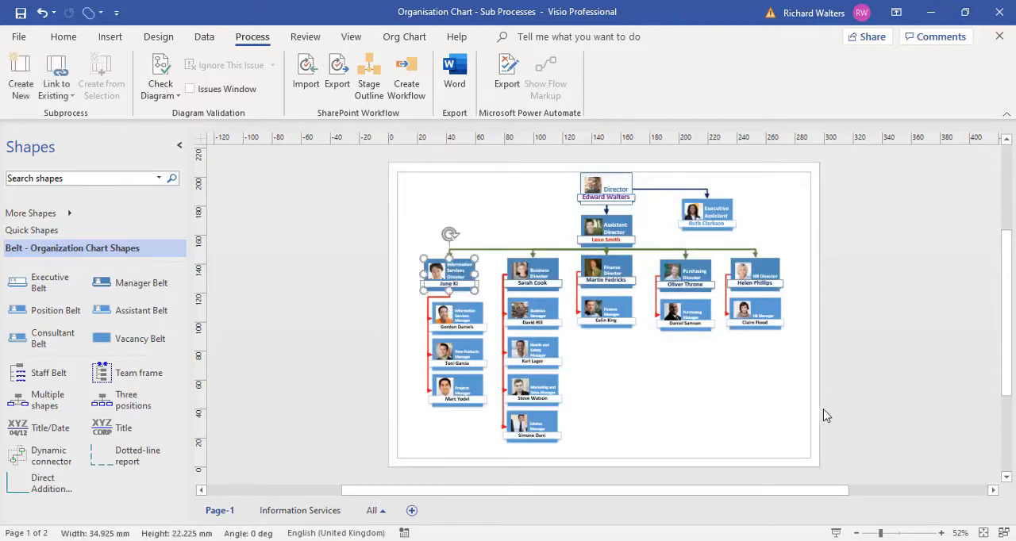
mouse_move(457, 36)
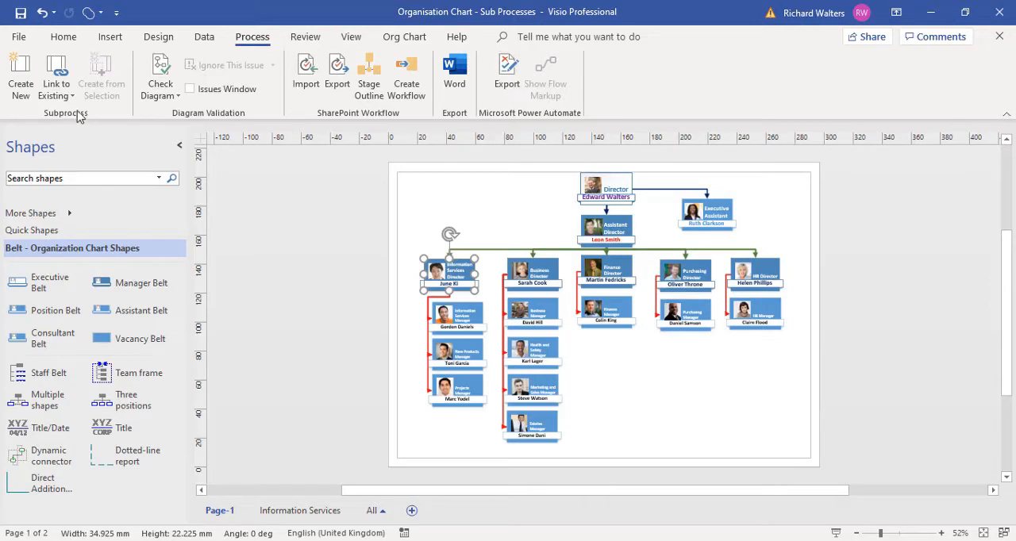
mouse_move(57, 74)
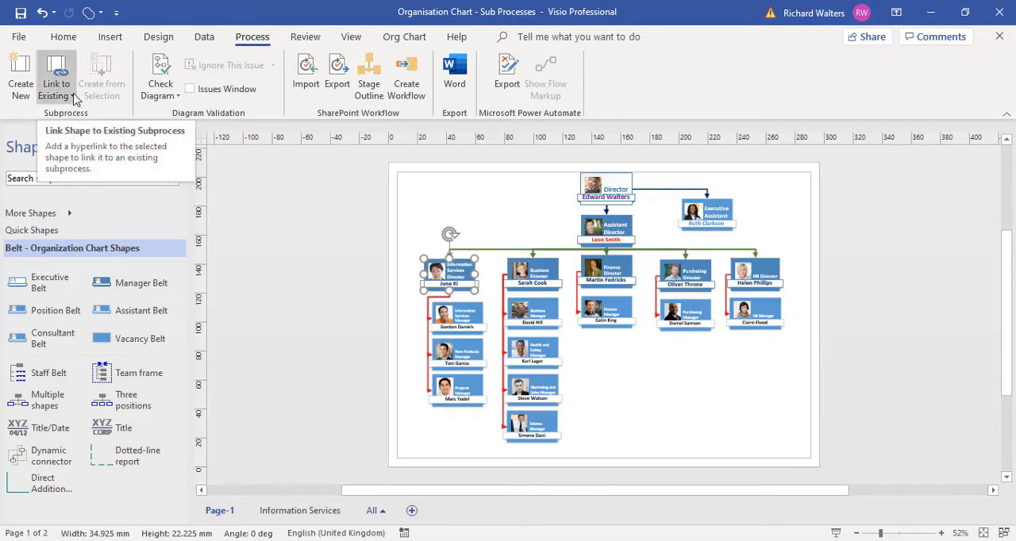
click(57, 75)
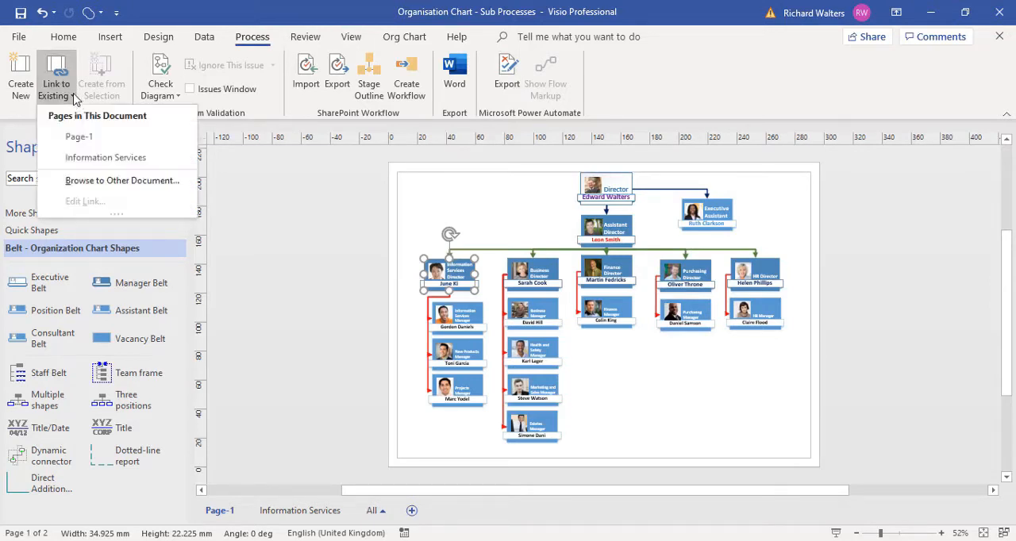
mouse_move(105, 157)
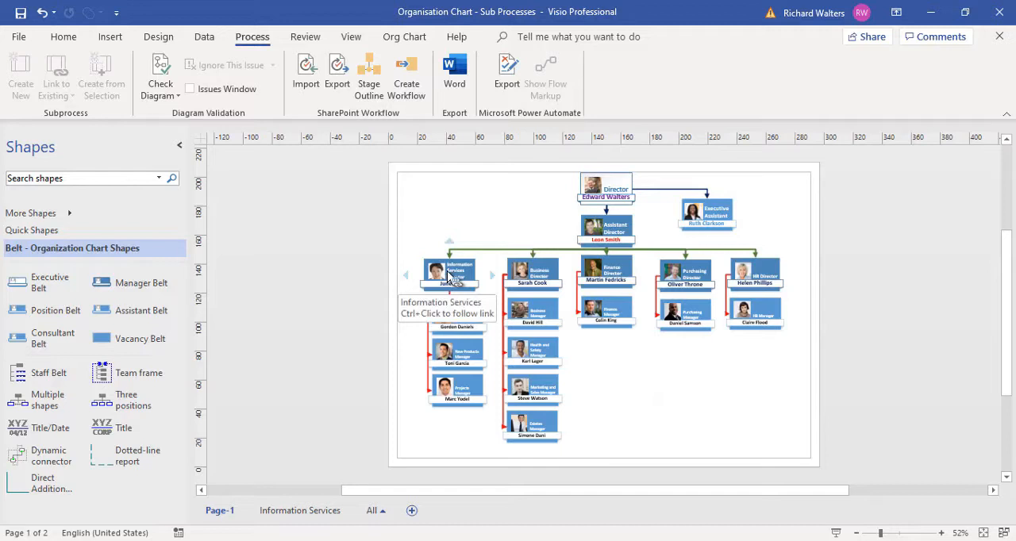
click(448, 273)
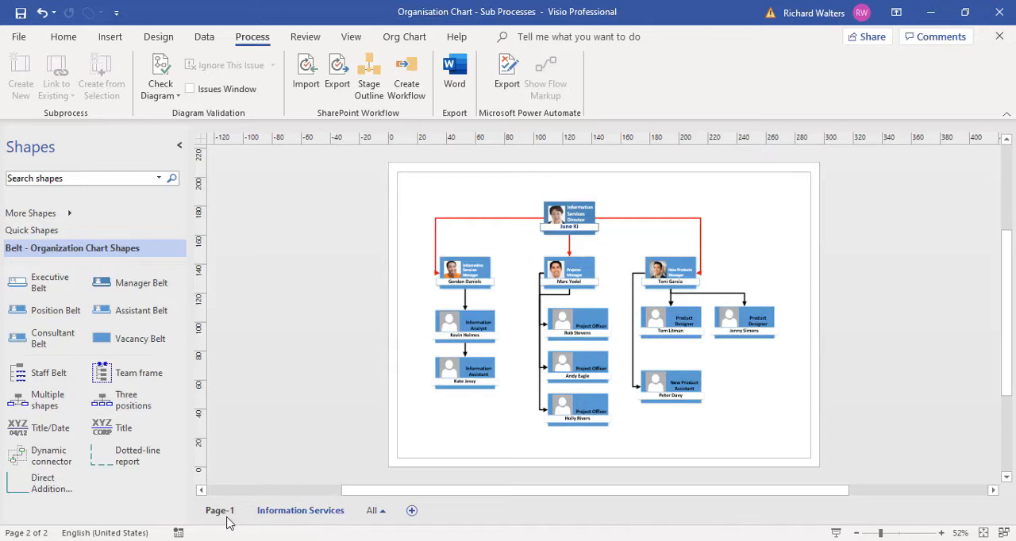
click(219, 511)
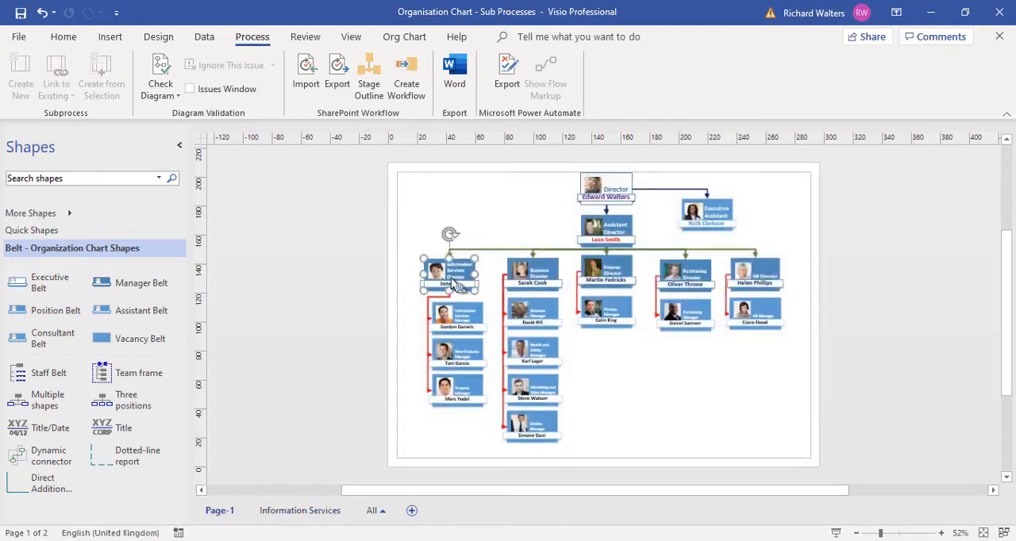
- Delete the shape's Information Services subprocess link via Edit Link and confirm
click(448, 273)
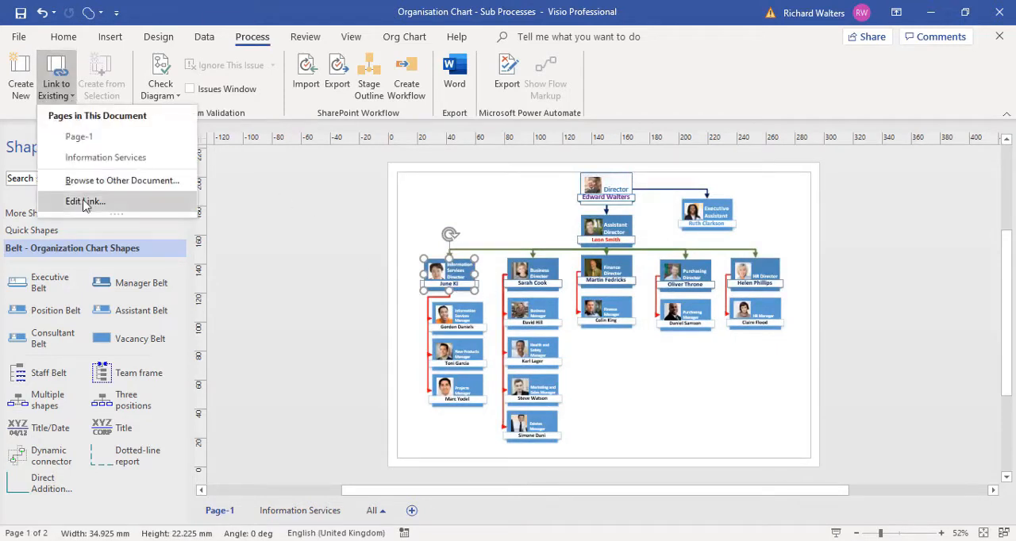
click(86, 200)
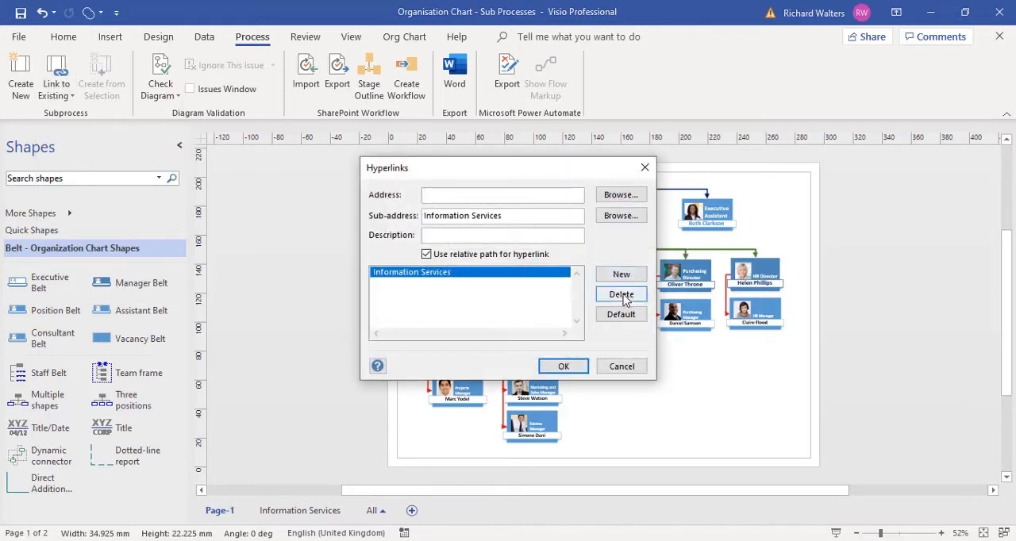
click(621, 296)
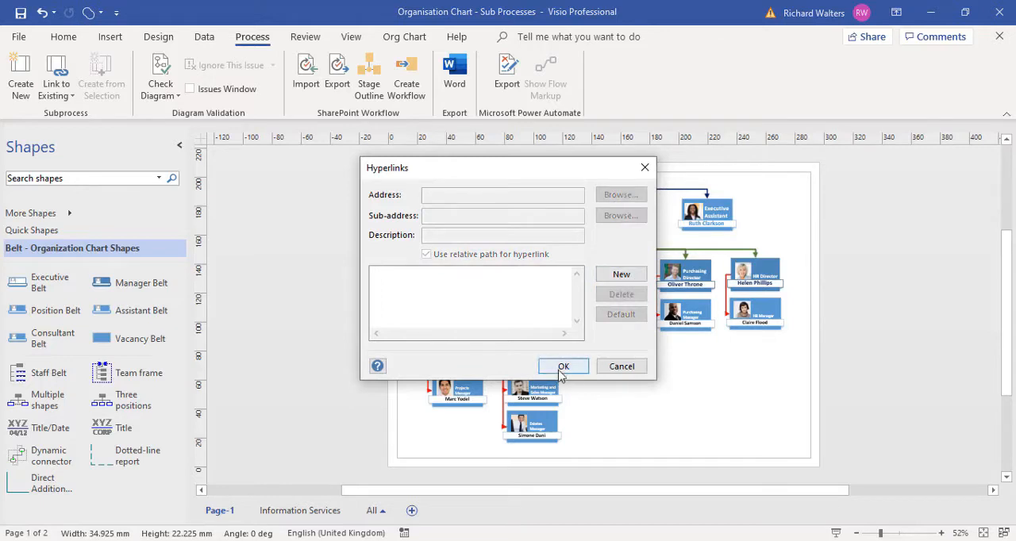
click(562, 365)
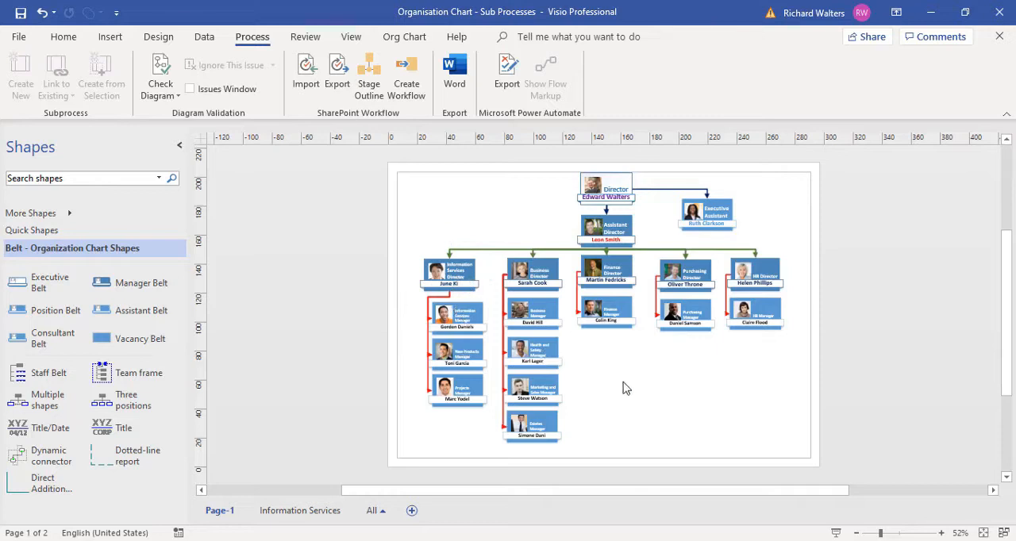
mouse_move(460, 289)
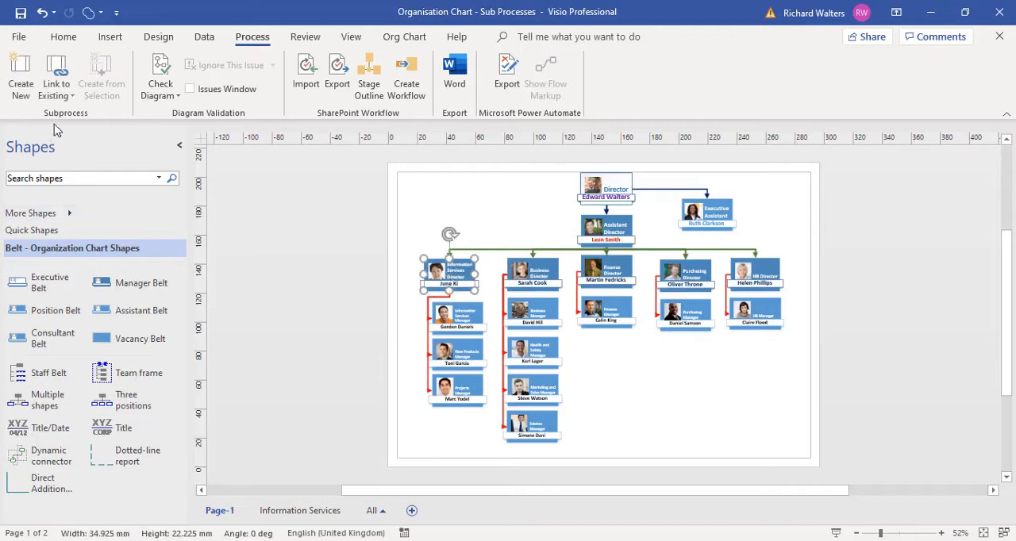
- Start Link to Existing again to re-link the shape to the Information Services page
click(55, 75)
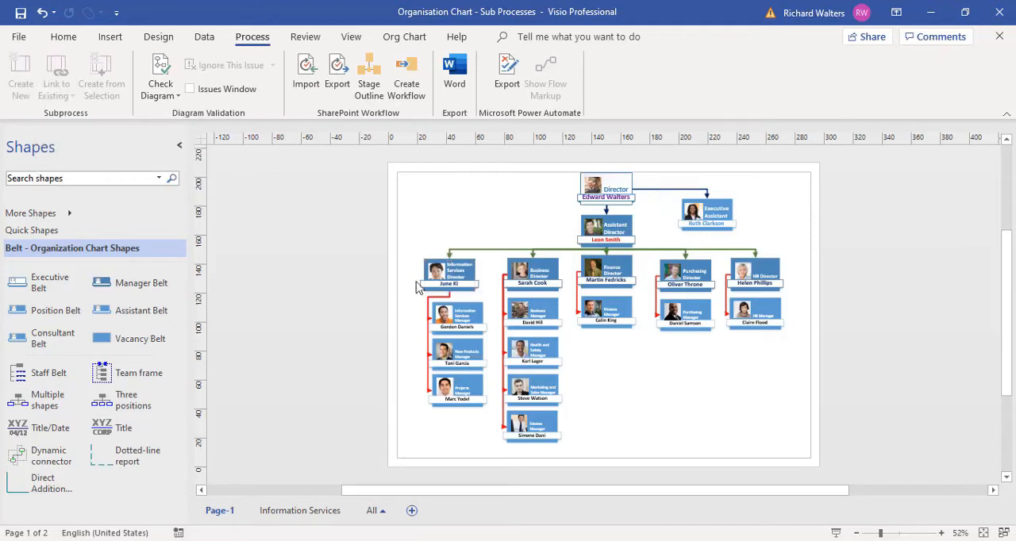
mouse_move(448, 274)
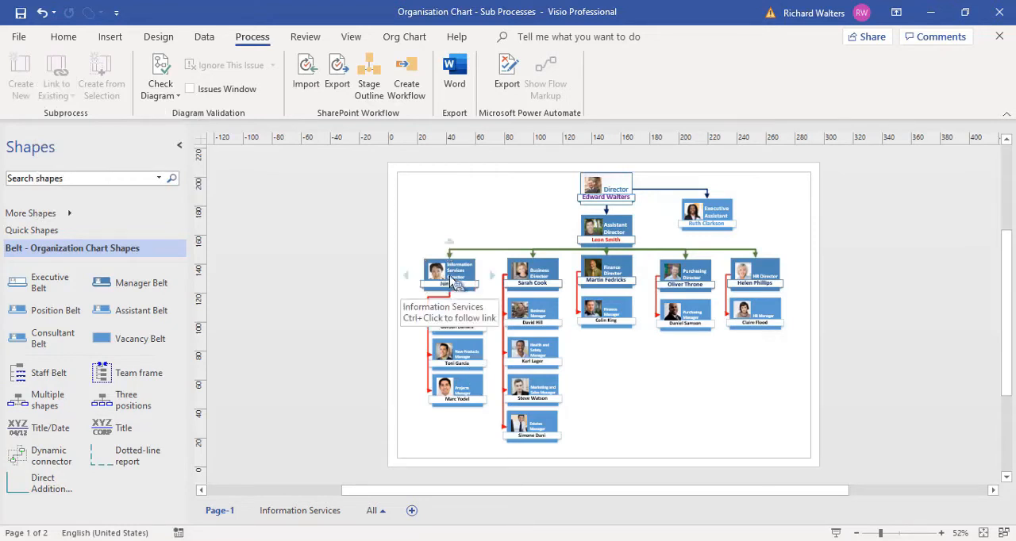
click(448, 273)
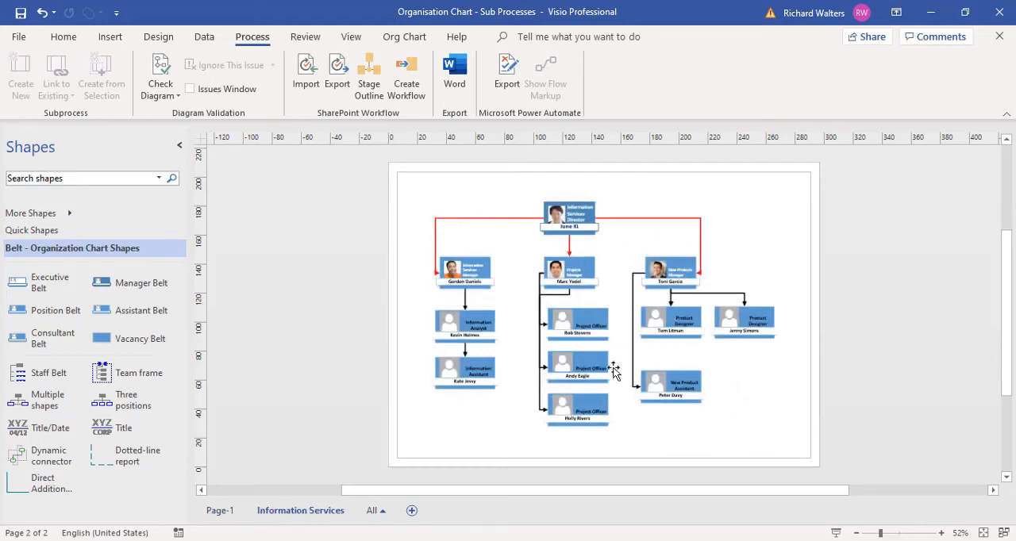
mouse_move(792, 408)
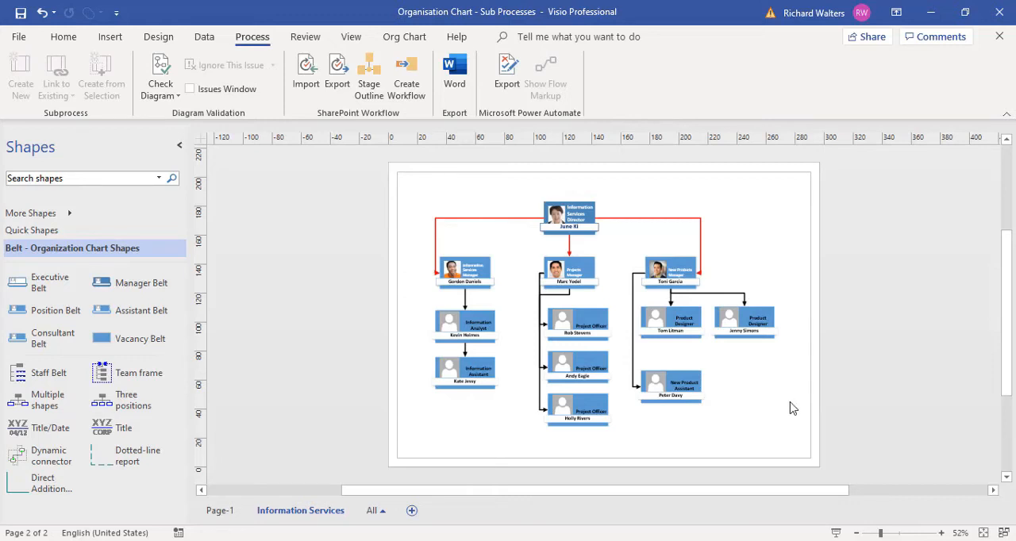
click(220, 511)
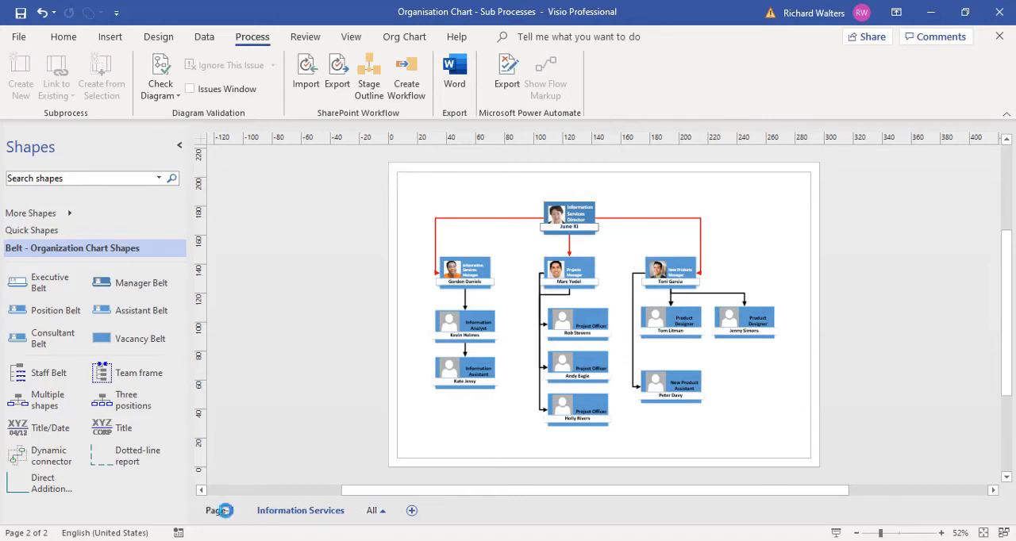
- Switch back to the Page-1 org chart tab
click(219, 511)
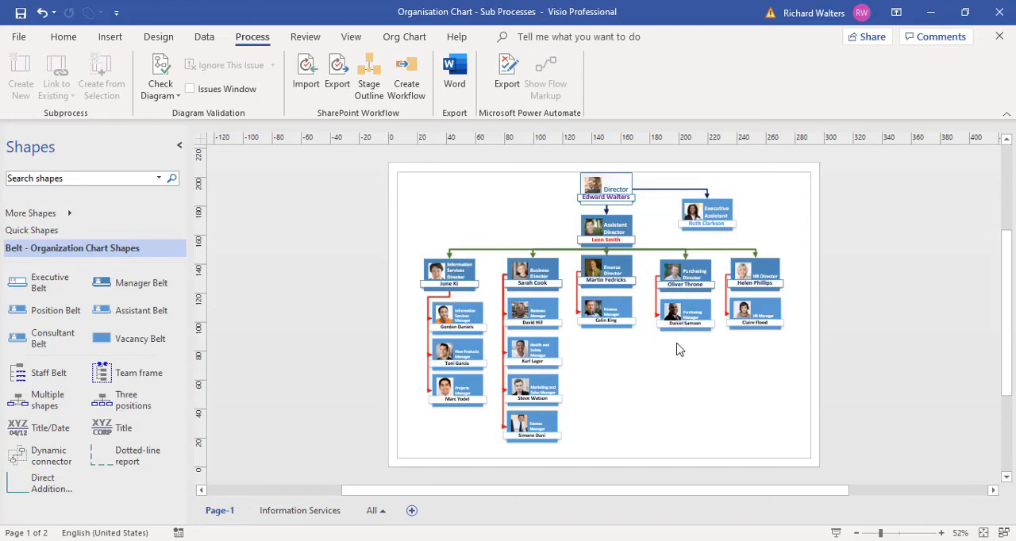
mouse_move(676, 377)
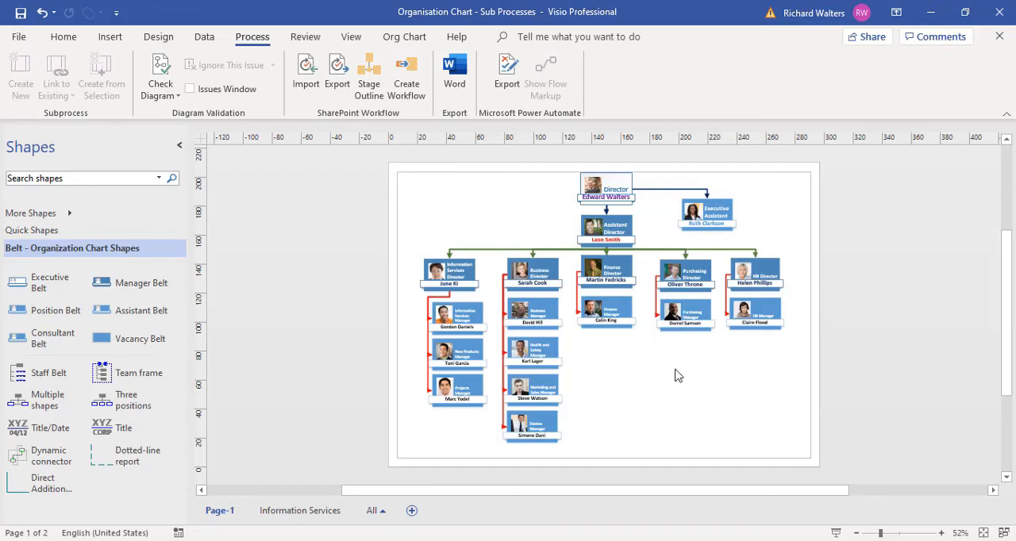
mouse_move(684, 380)
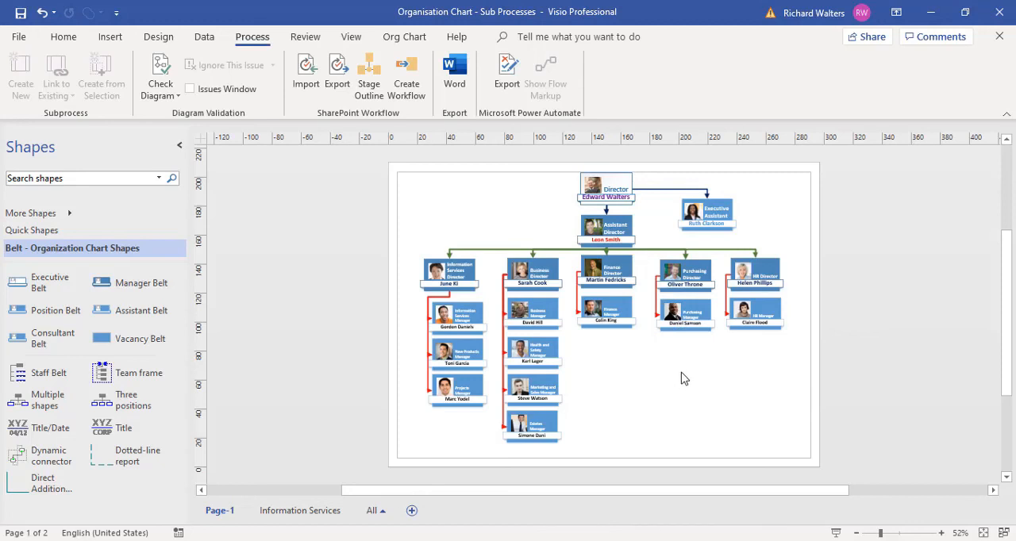